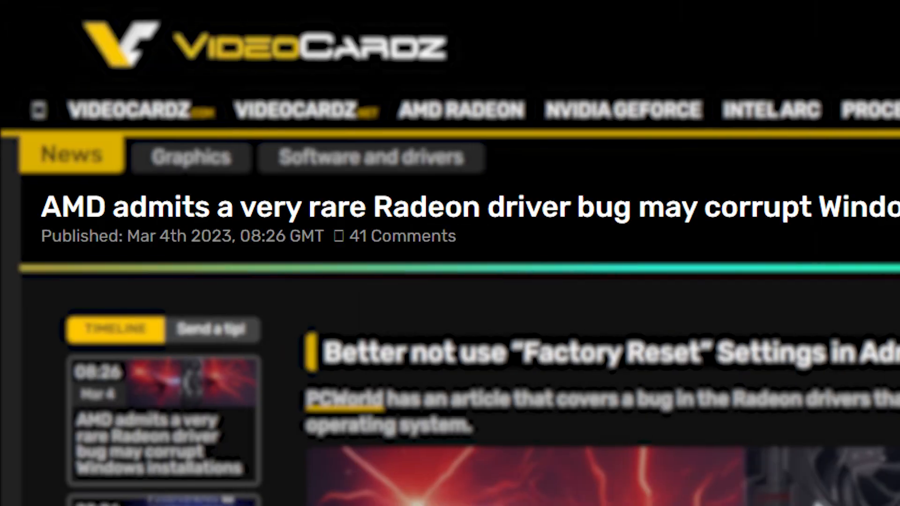
Highlight 'a very rare' in the VideoCardz headline about the AMD Radeon driver bug.
scroll("right", 3)
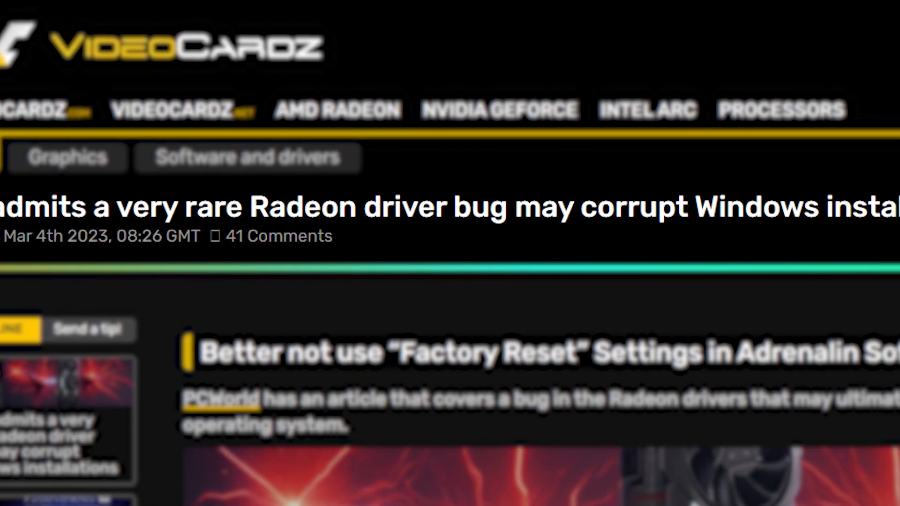
scroll("down", 3)
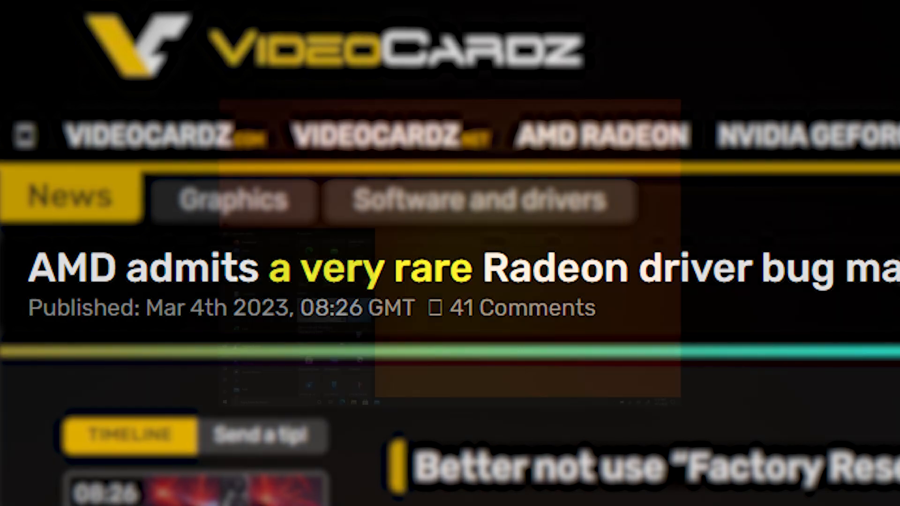
left_click(13, 495)
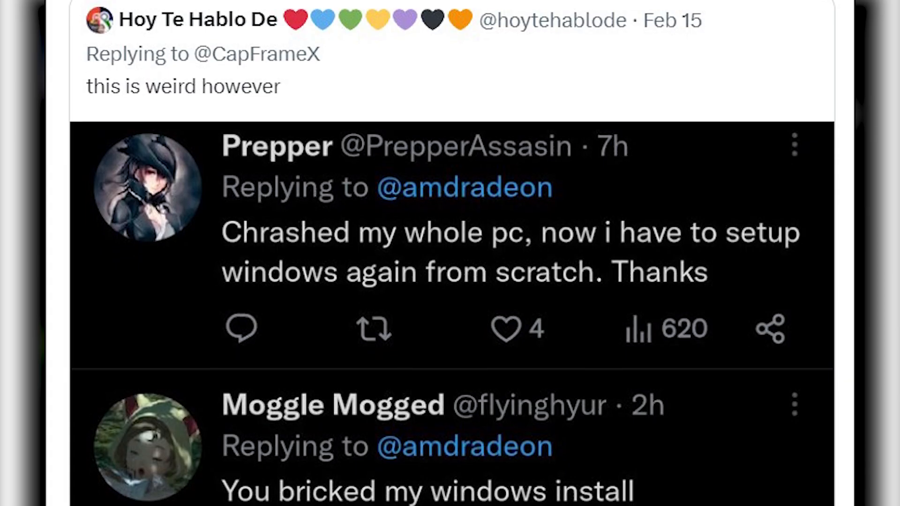
scroll("down", 3)
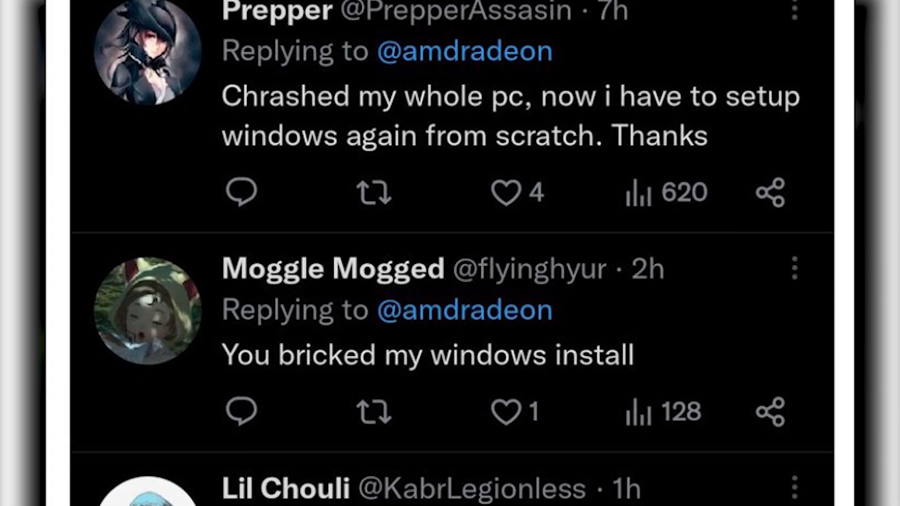
scroll("down", 3)
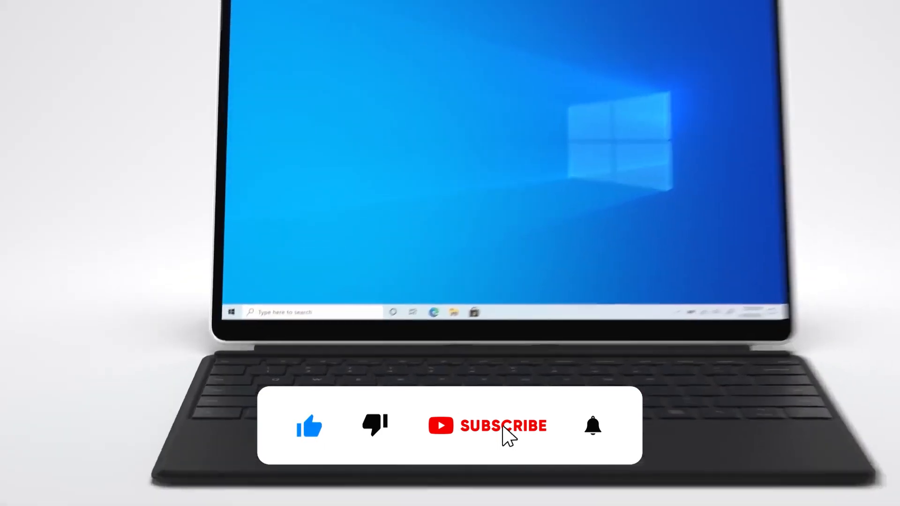
left_click(485, 426)
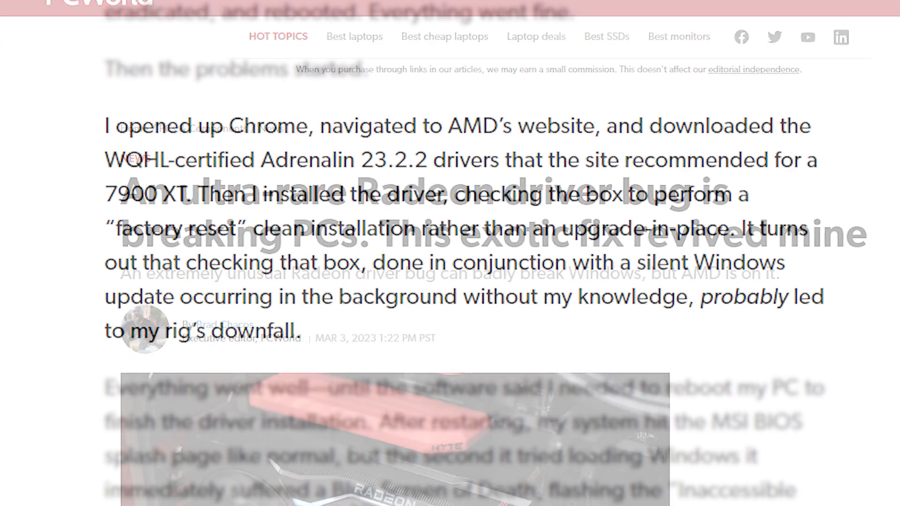
Highlight 'Adrenalin 23.2.2 drivers' in the PCWorld article, then scroll through the article.
left_click_drag(261, 159, 504, 159)
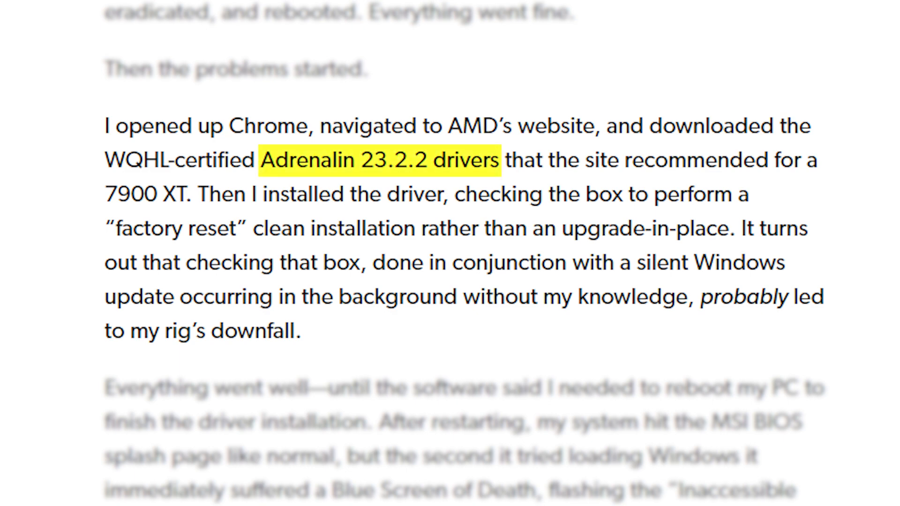
scroll("down", 3)
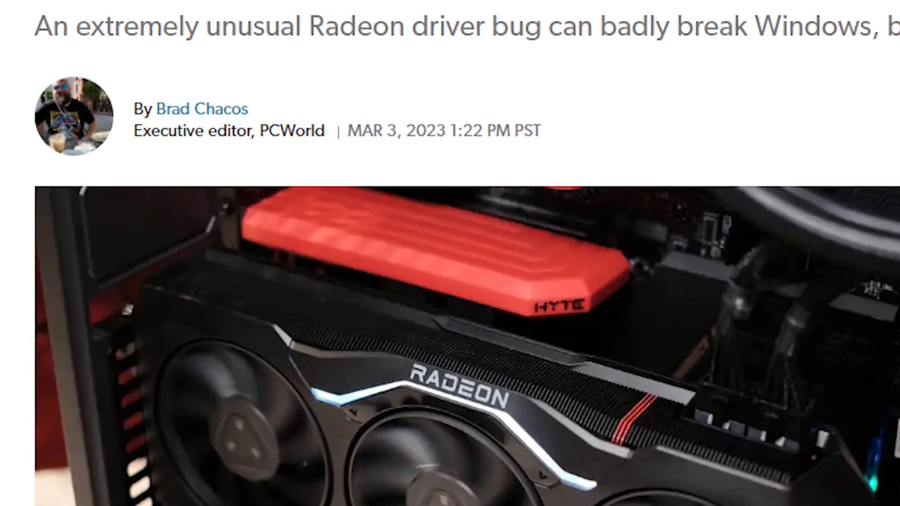
scroll("down", 3)
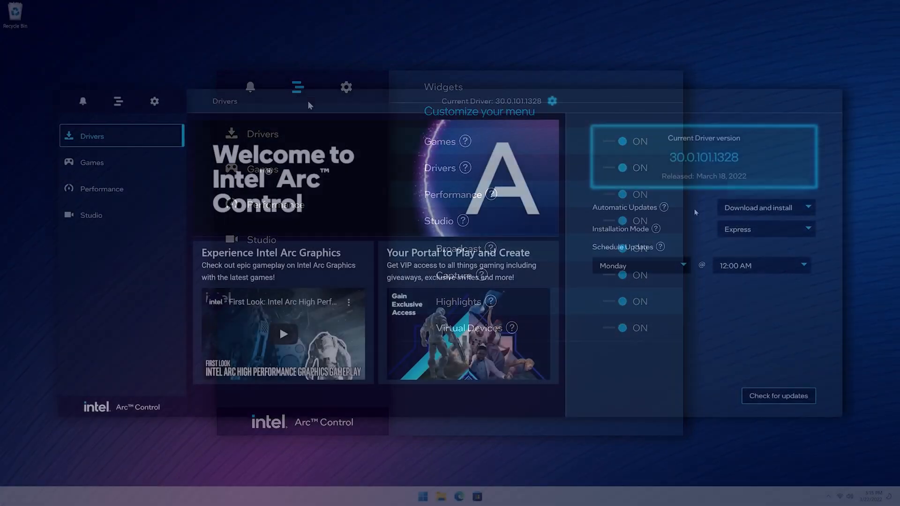
left_click(765, 207)
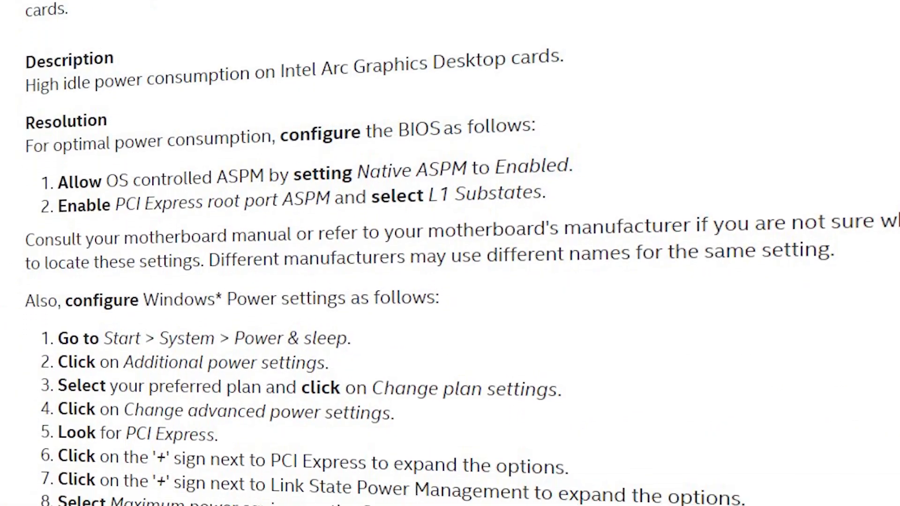
Scroll the idle power guide to reach the Arc & Iris Xe driver 31.0.101.4146 page.
scroll("down", 3)
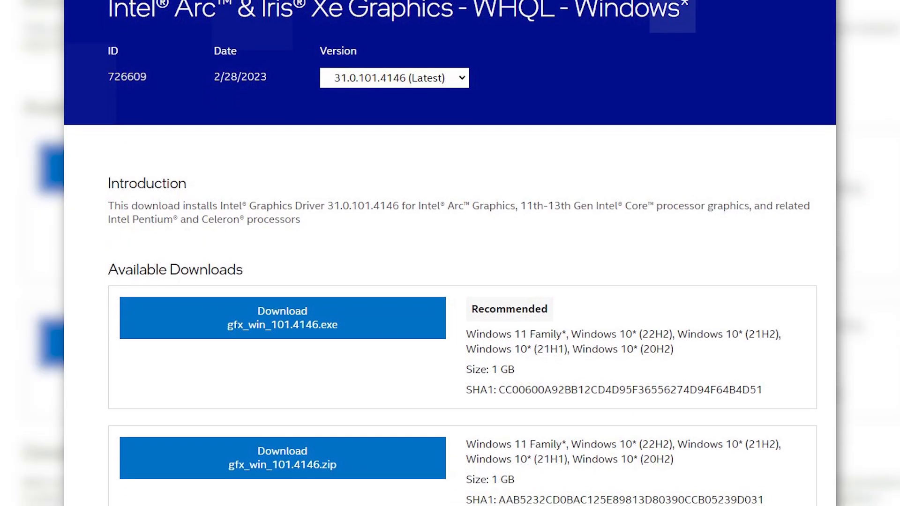
scroll("down", 3)
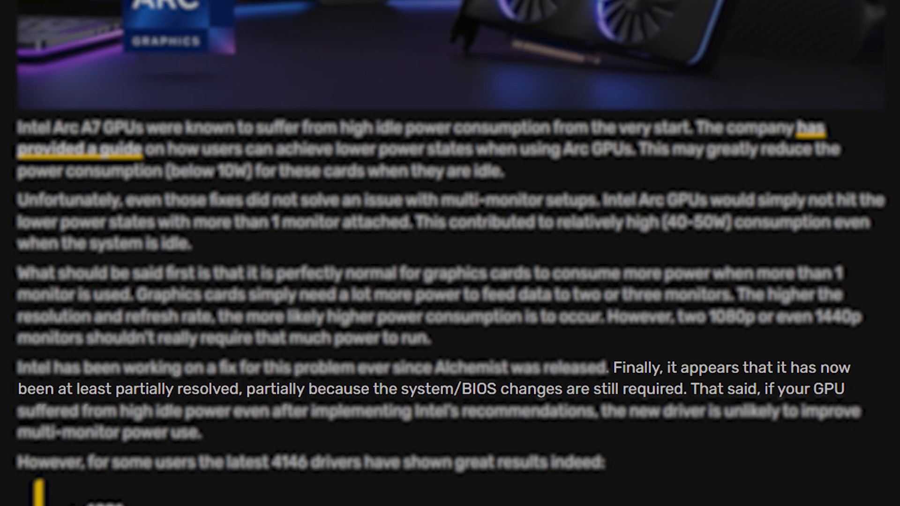
scroll("down", 3)
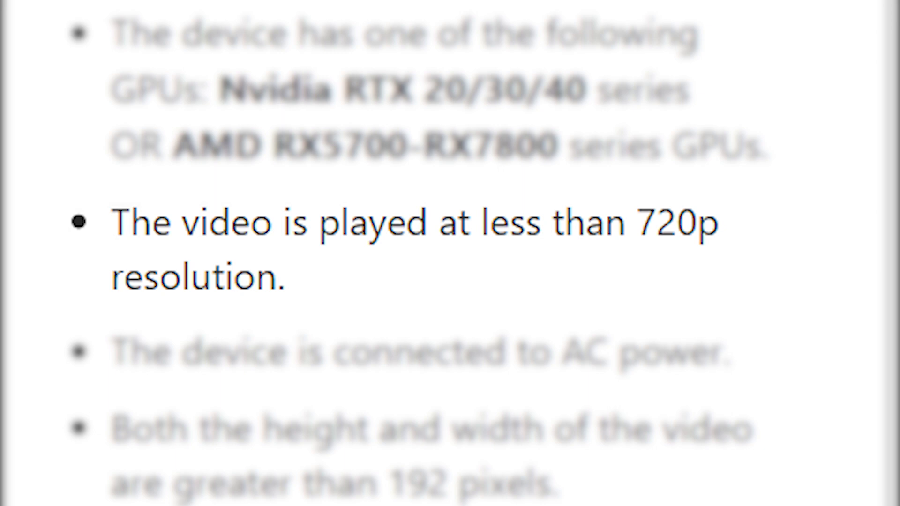
scroll("down", 3)
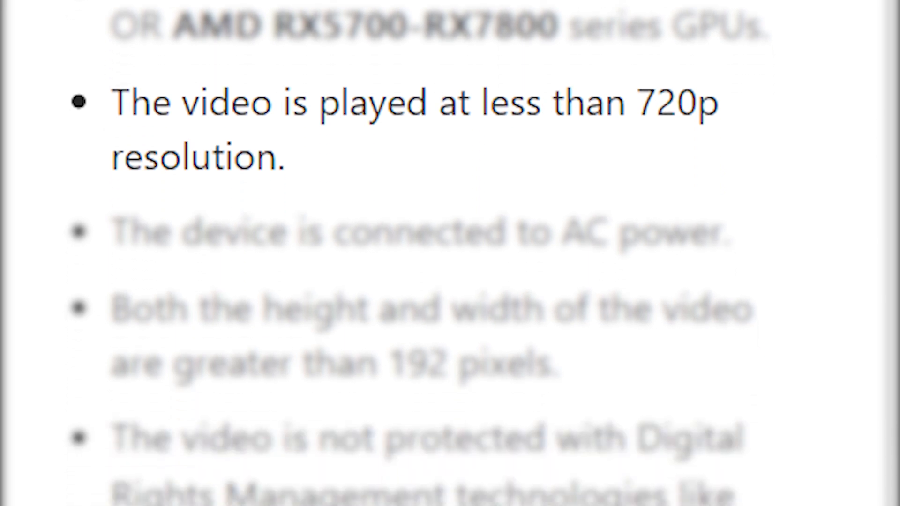
scroll("down", 3)
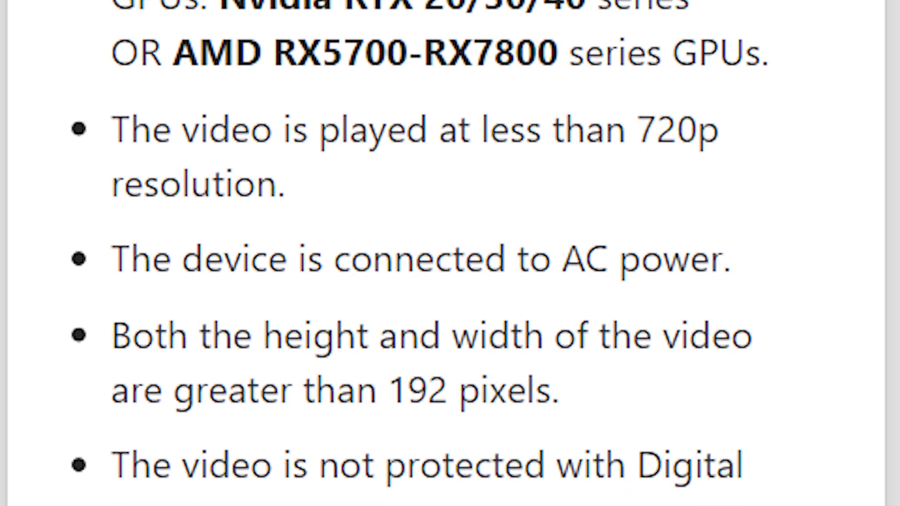
scroll("up", 3)
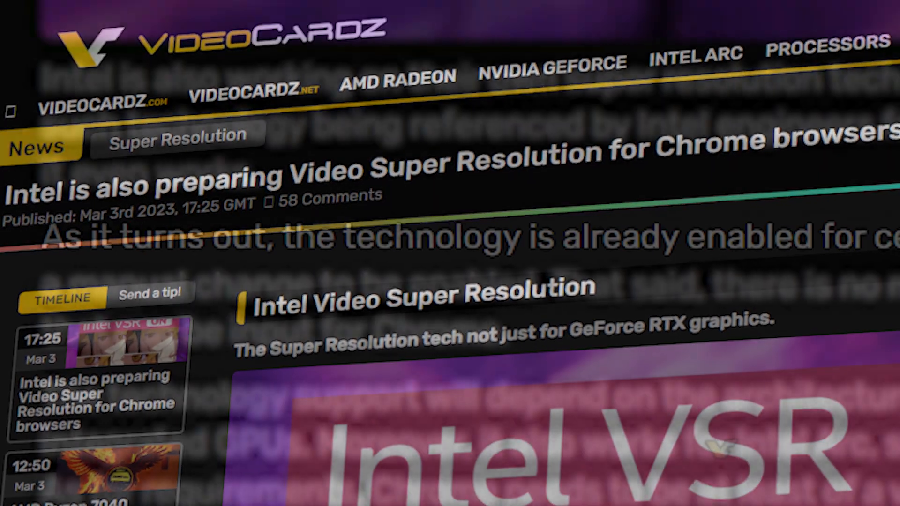
Scroll to the VideoCardz VSR article body and highlight 'it is not officially supported yet'.
scroll("down", 3)
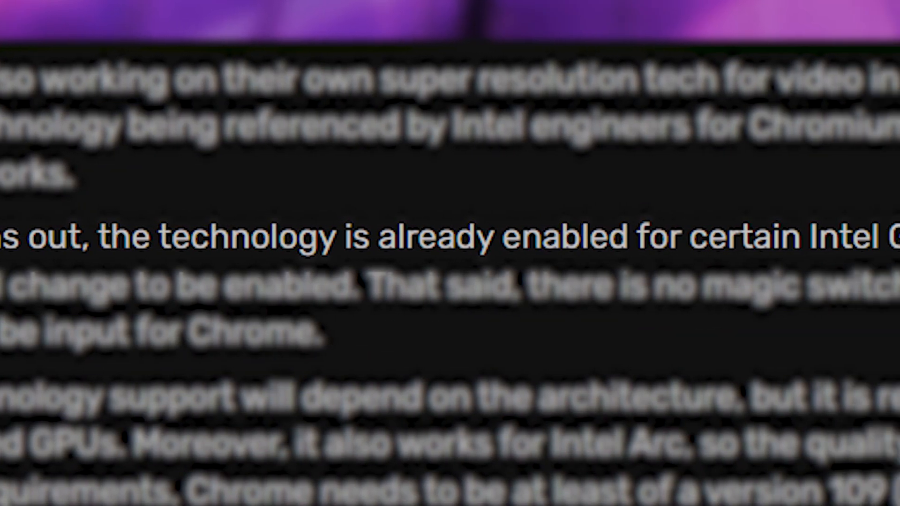
scroll("down", 3)
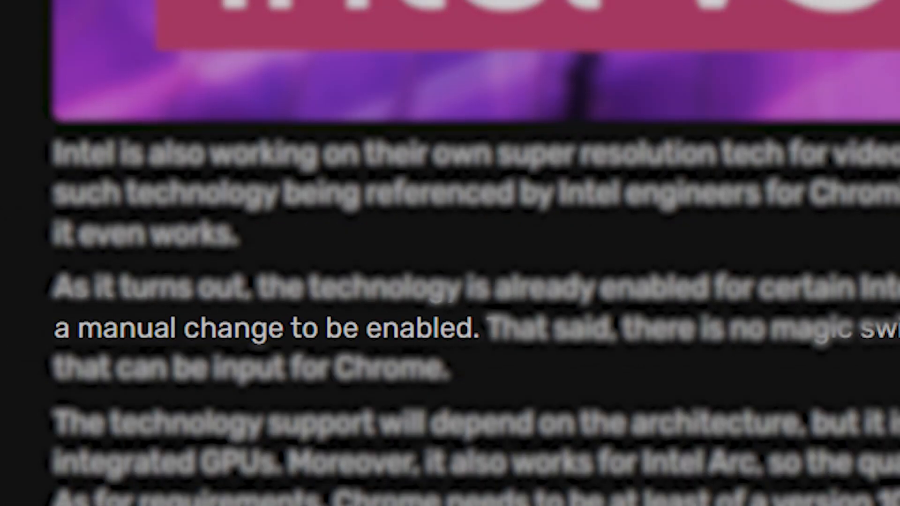
scroll("down", 3)
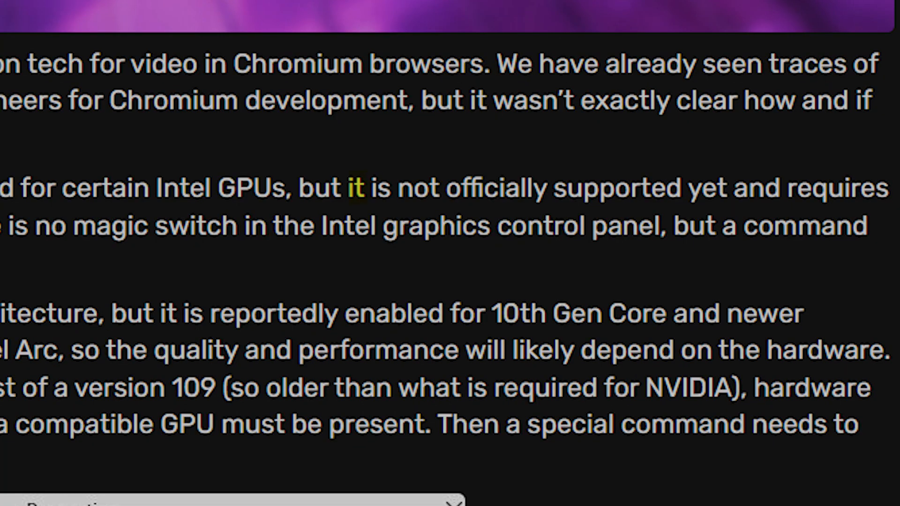
left_click_drag(345, 186, 729, 186)
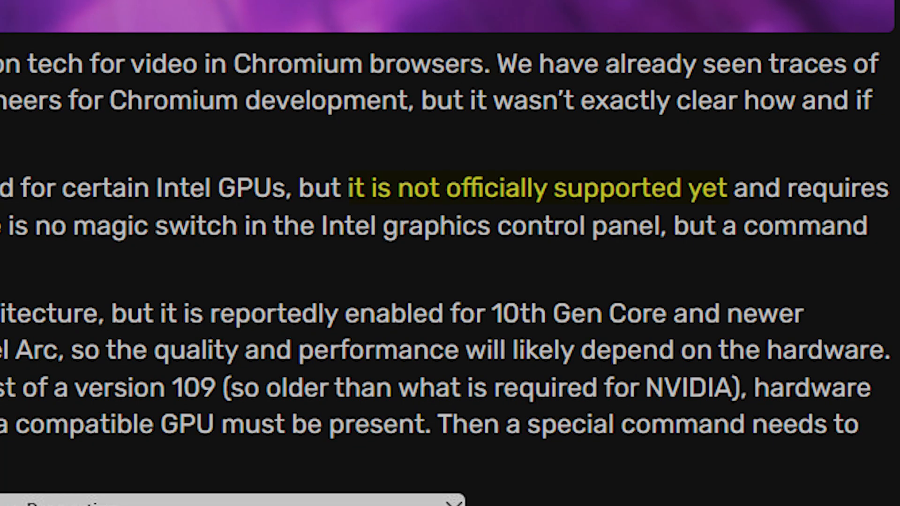